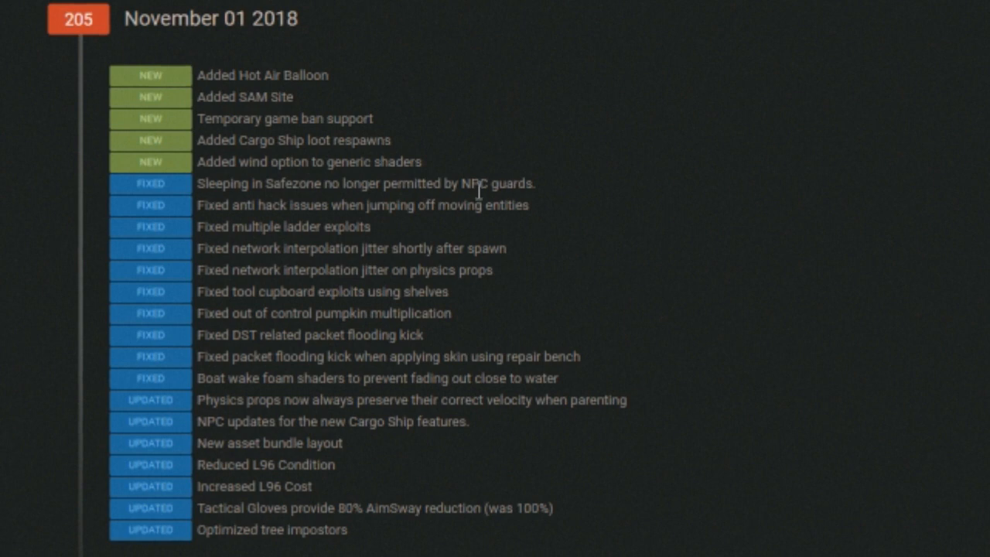
mouse_move(406, 225)
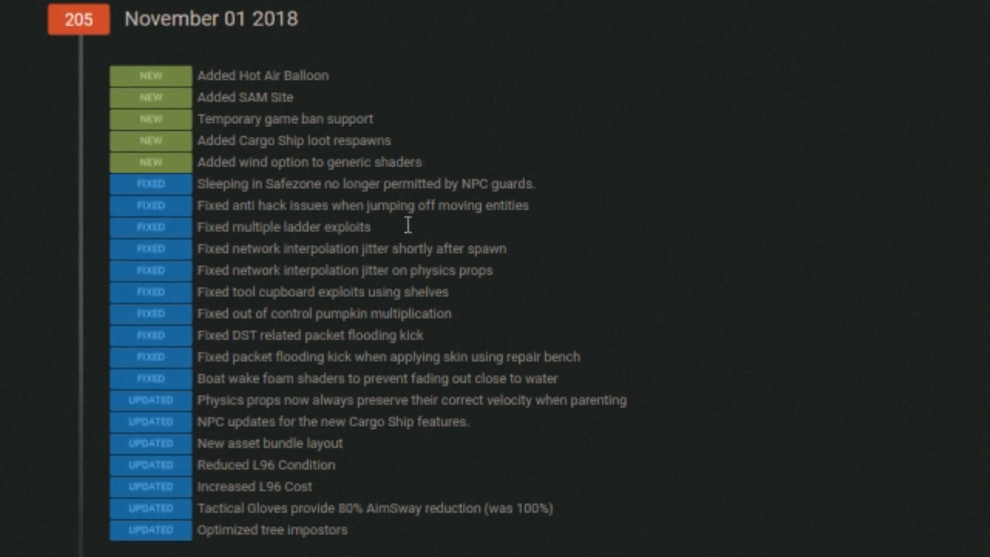
mouse_move(655, 345)
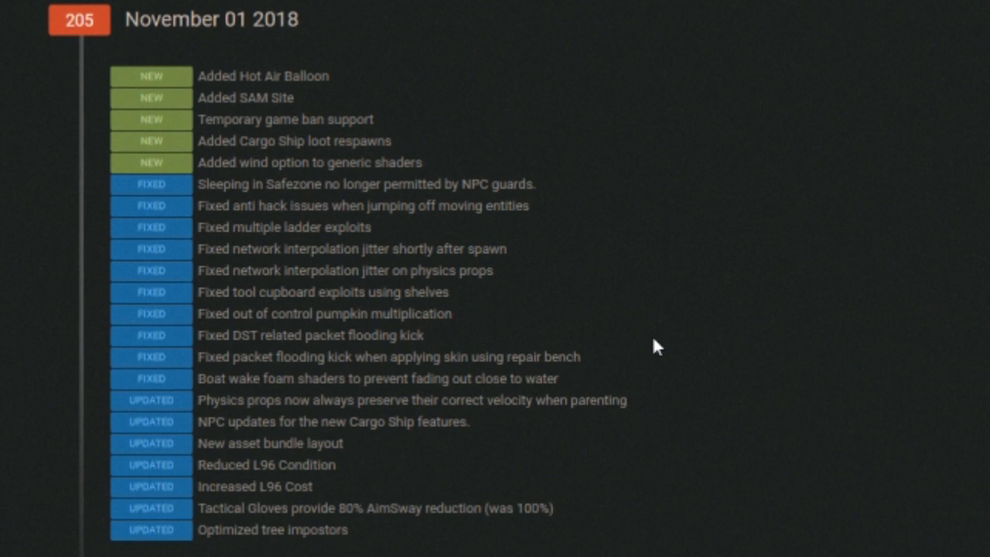
mouse_move(472, 291)
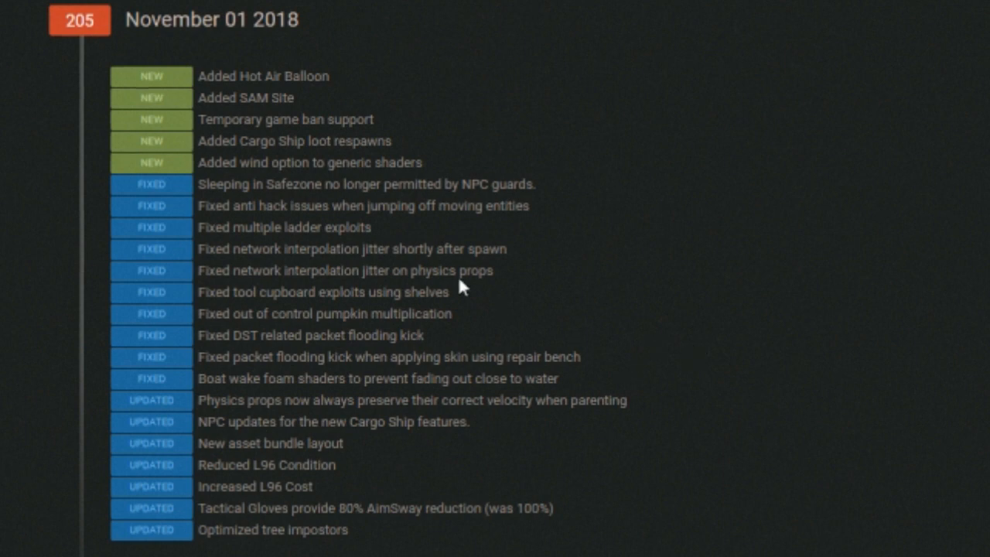
mouse_move(307, 196)
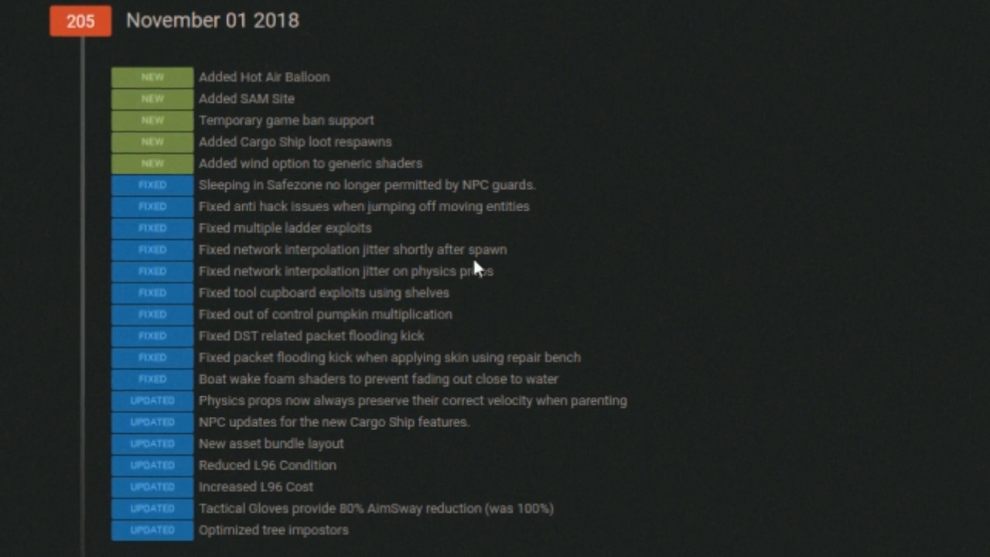
mouse_move(390, 232)
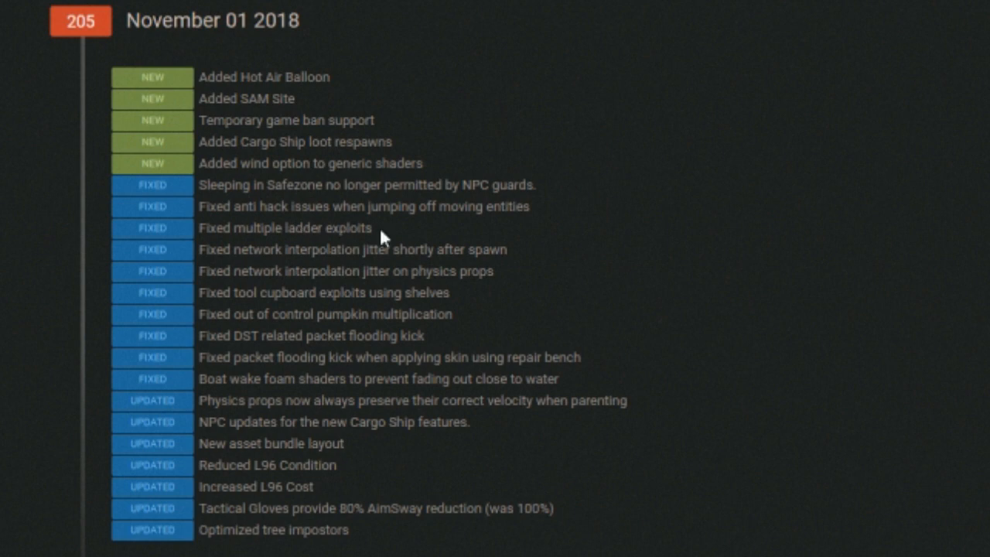
mouse_move(227, 269)
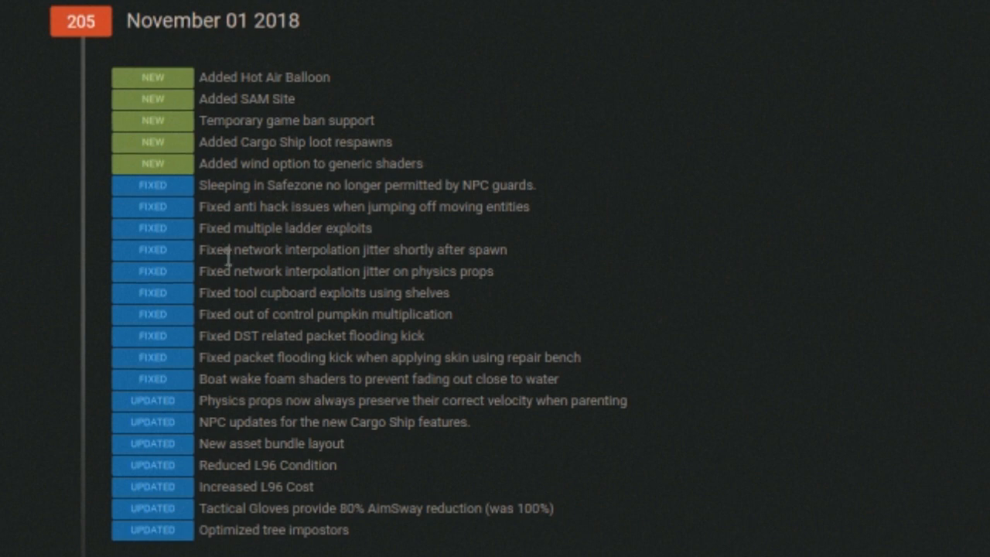
mouse_move(257, 271)
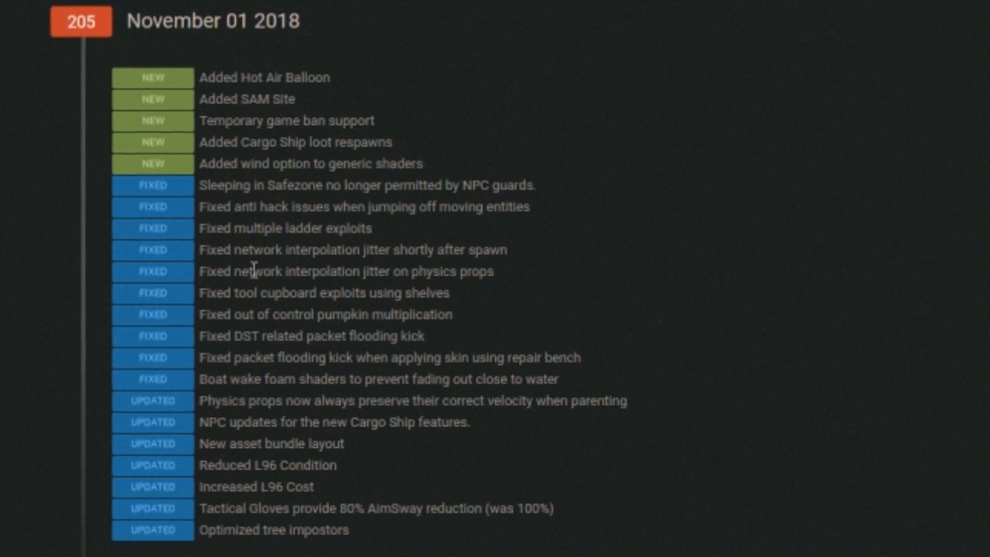
mouse_move(395, 267)
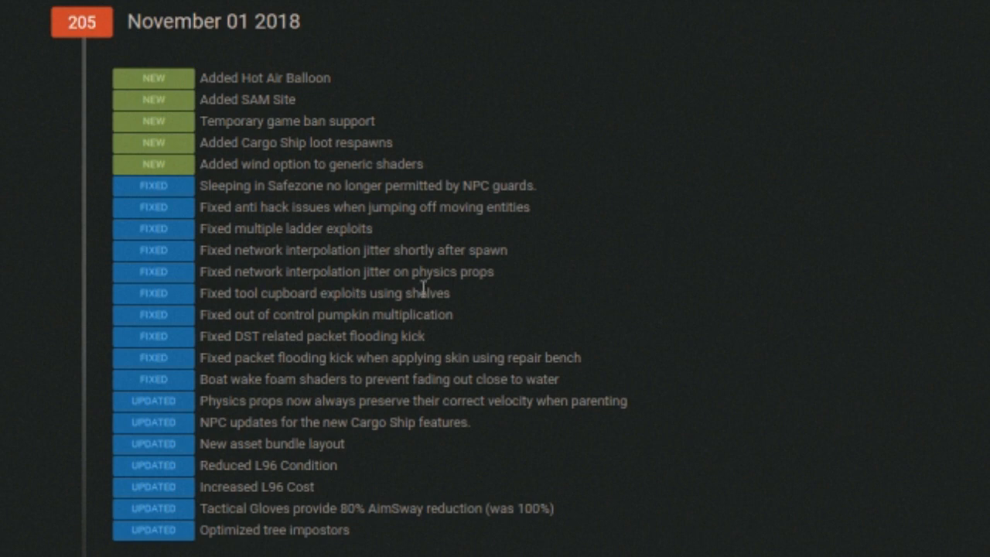
mouse_move(243, 316)
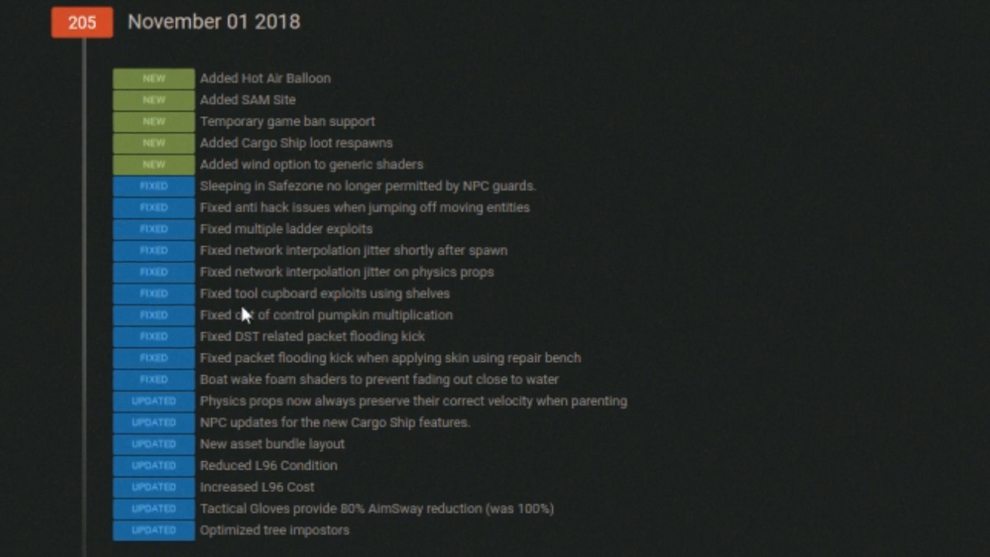
mouse_move(307, 336)
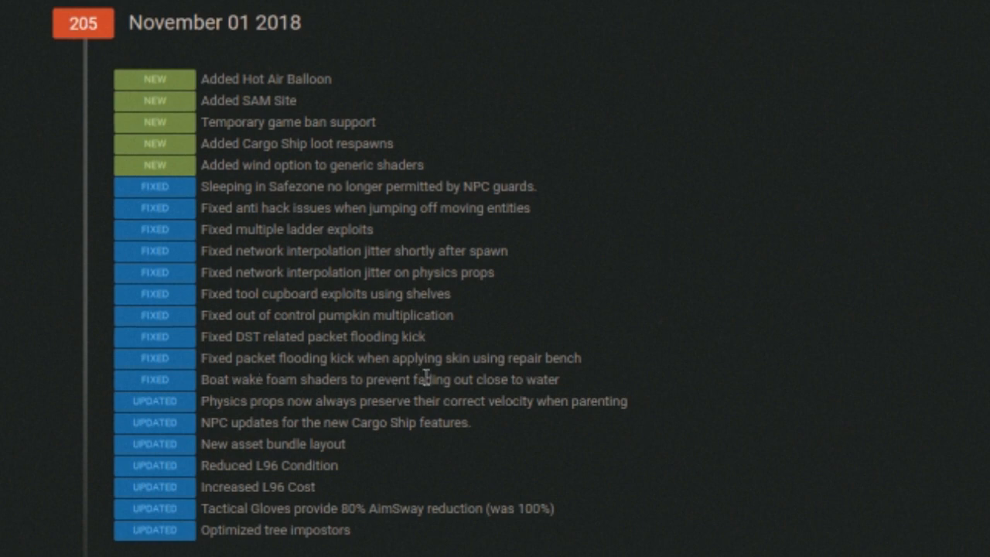
scroll("down", 3)
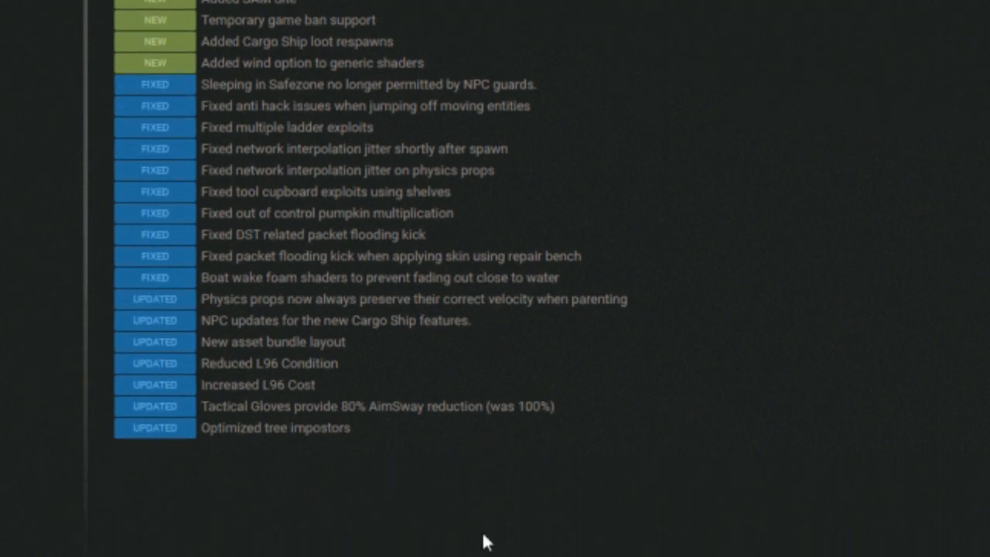
mouse_move(312, 328)
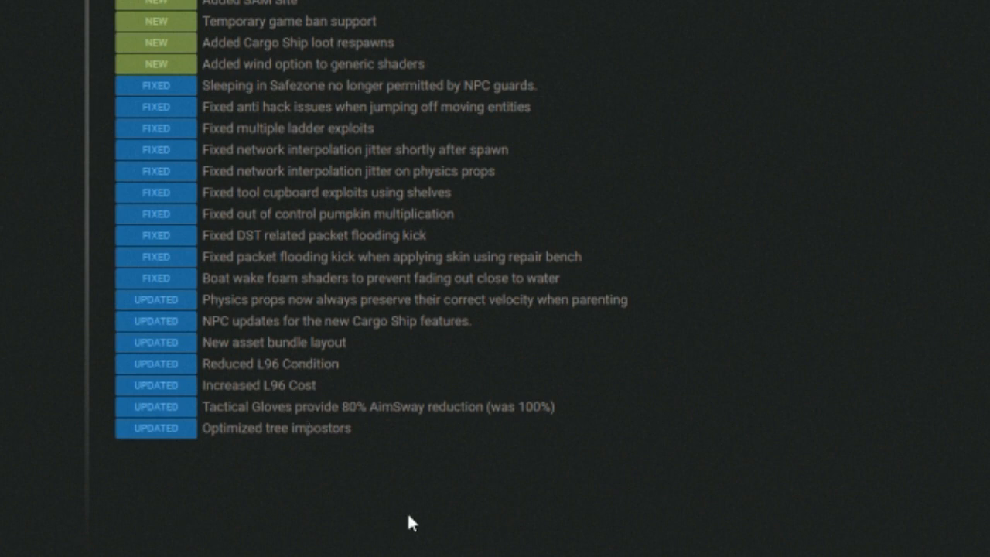
mouse_move(408, 491)
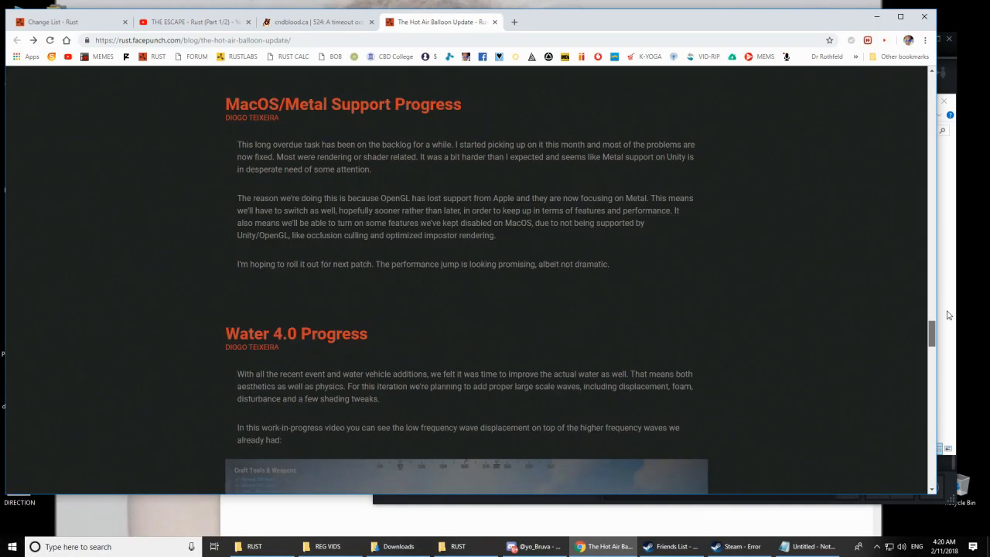
scroll("down", 3)
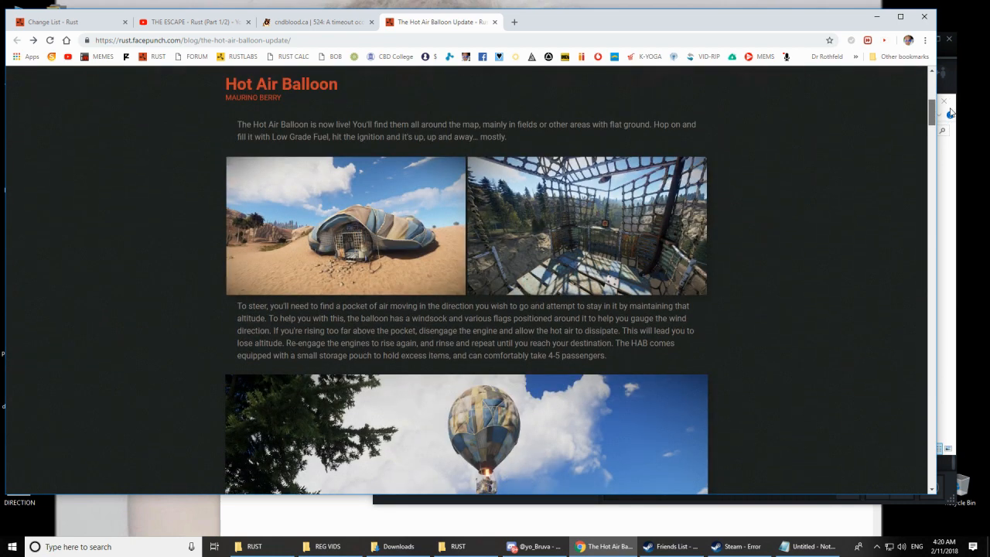
scroll("down", 3)
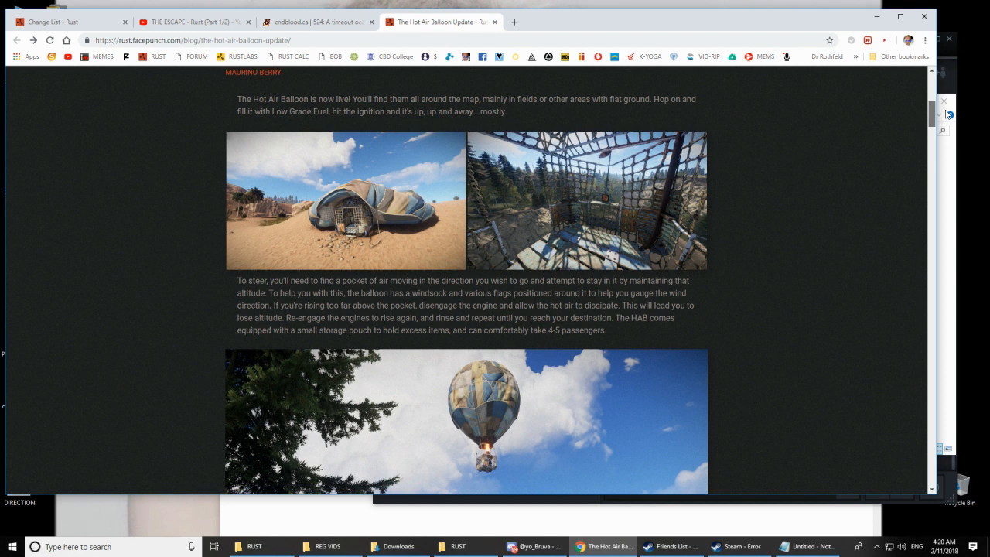
scroll("down", 3)
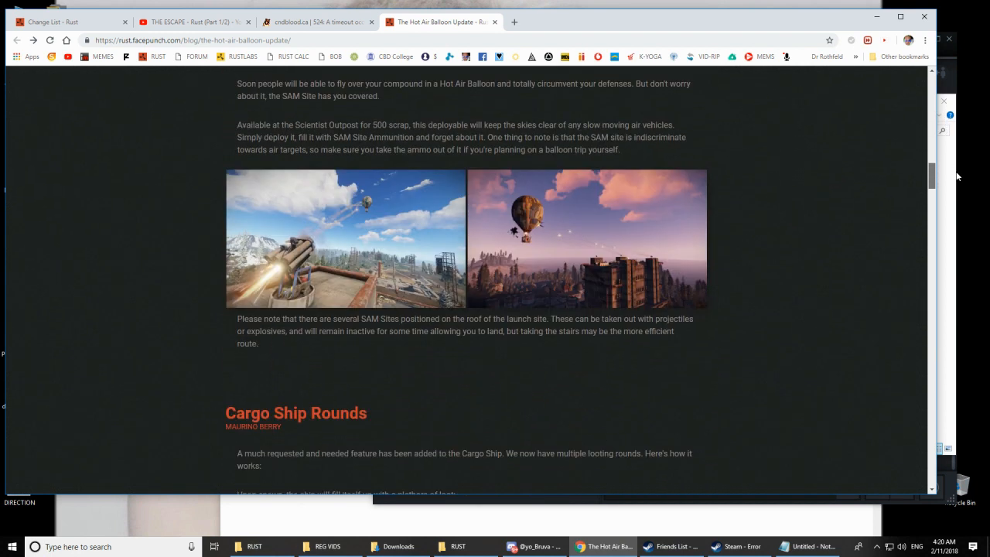
scroll("down", 3)
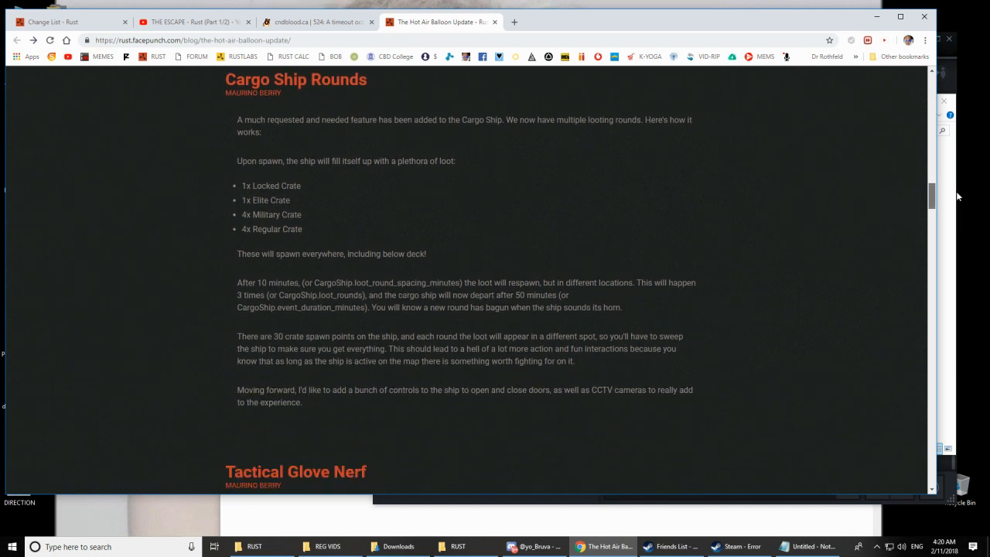
mouse_move(314, 208)
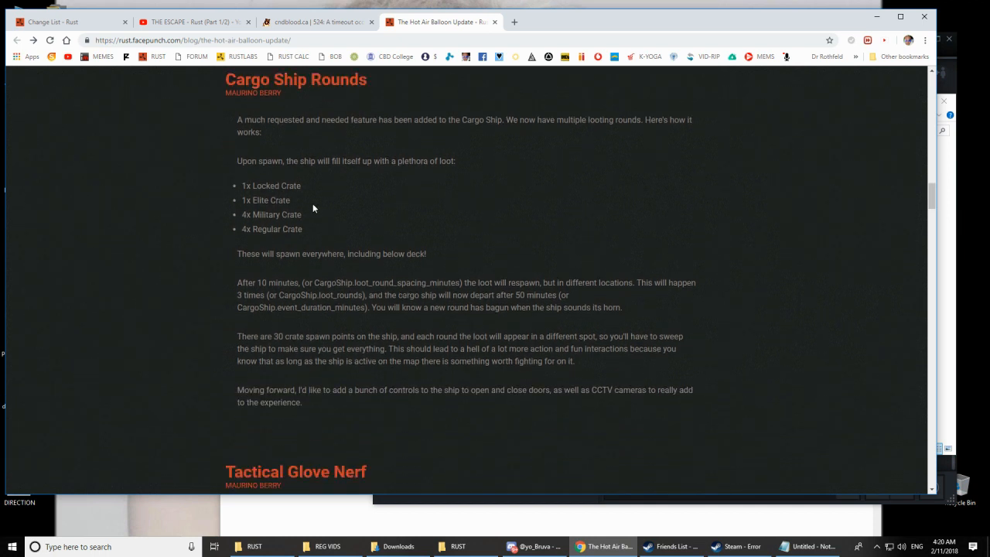
mouse_move(294, 215)
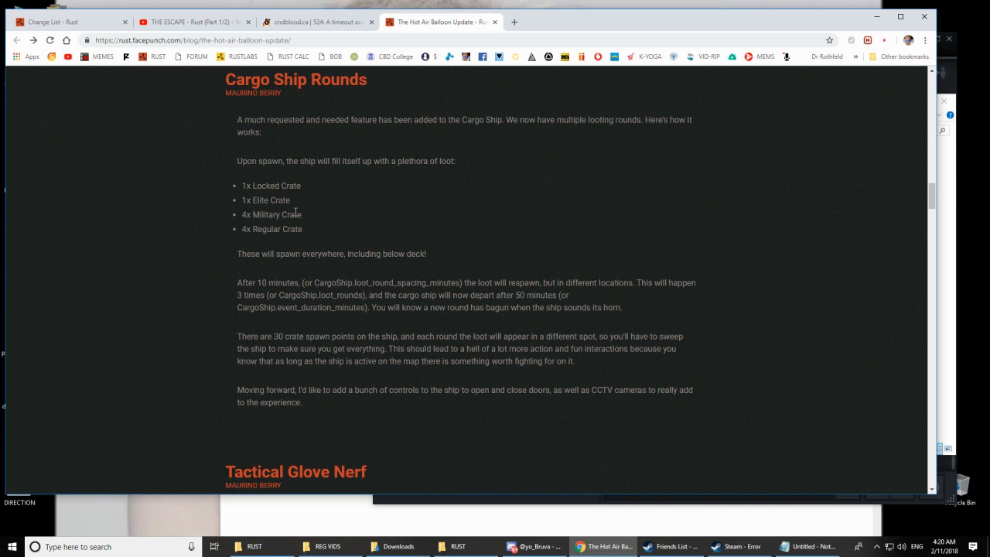
mouse_move(374, 235)
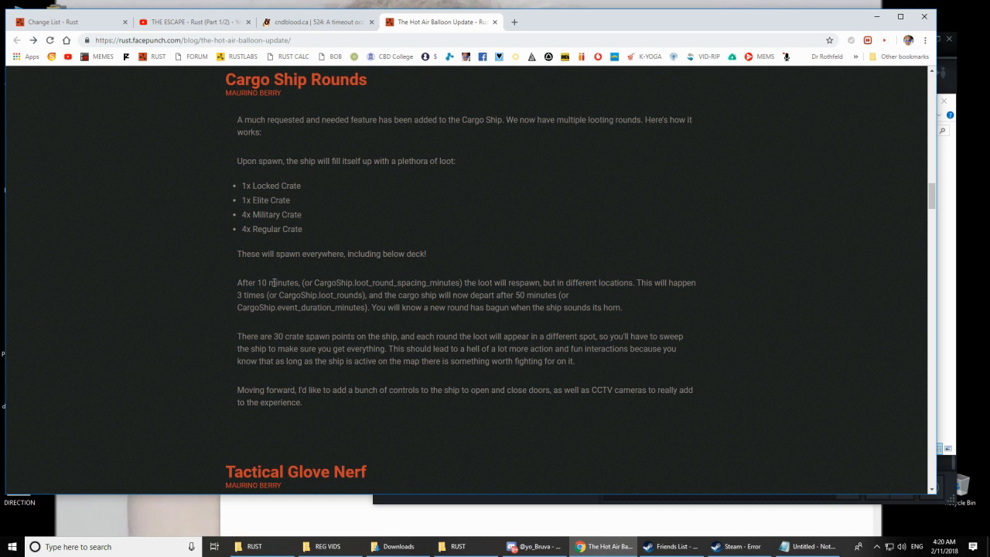
mouse_move(509, 382)
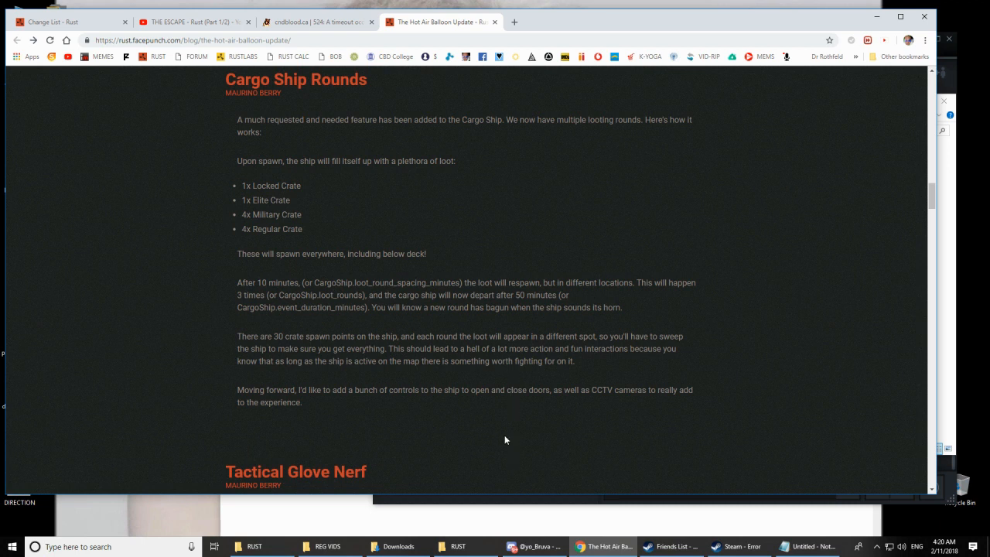
scroll("down", 3)
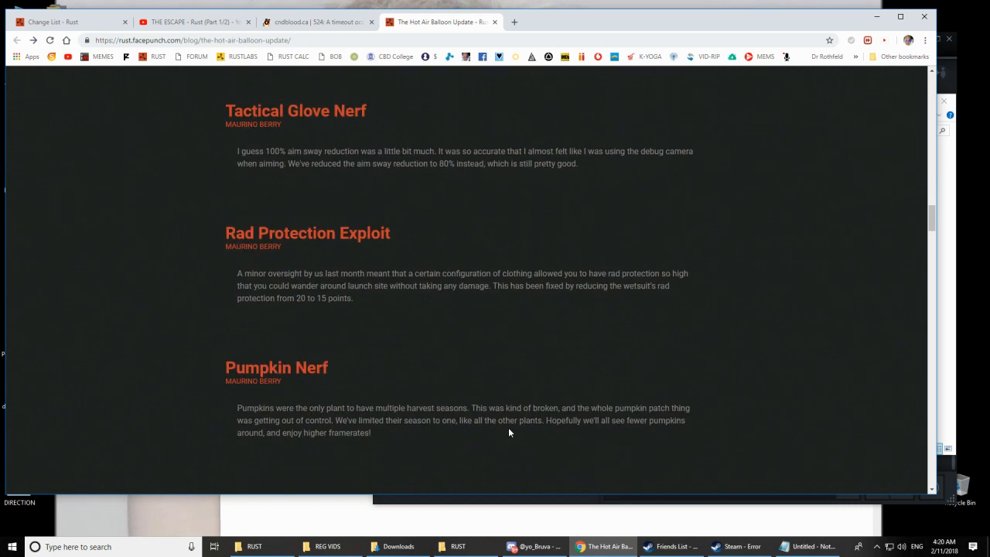
scroll("down", 3)
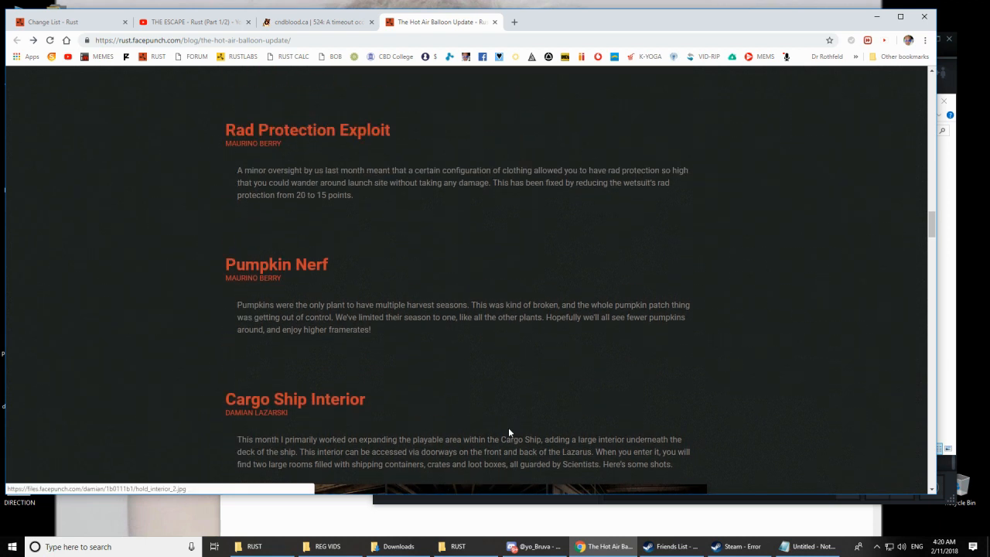
mouse_move(653, 348)
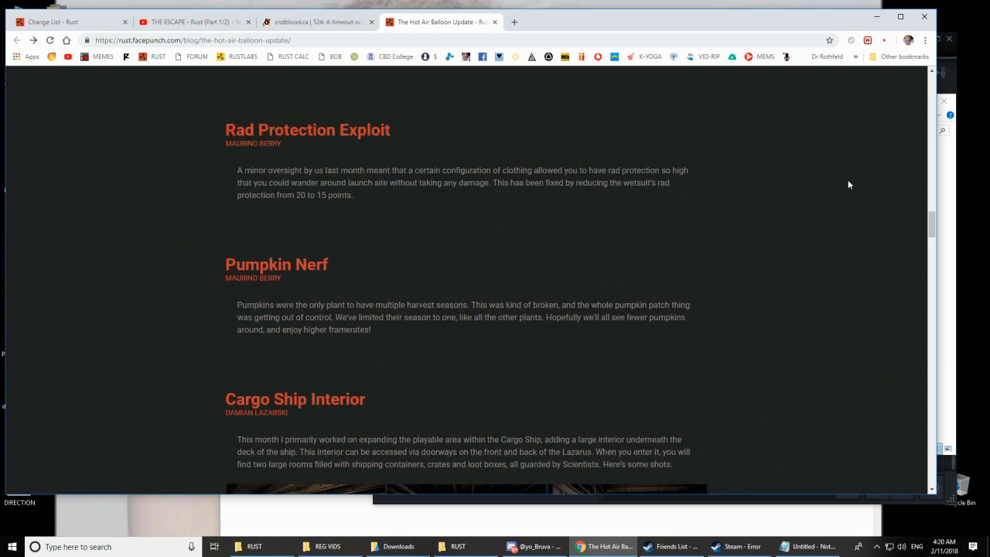
scroll("up", 3)
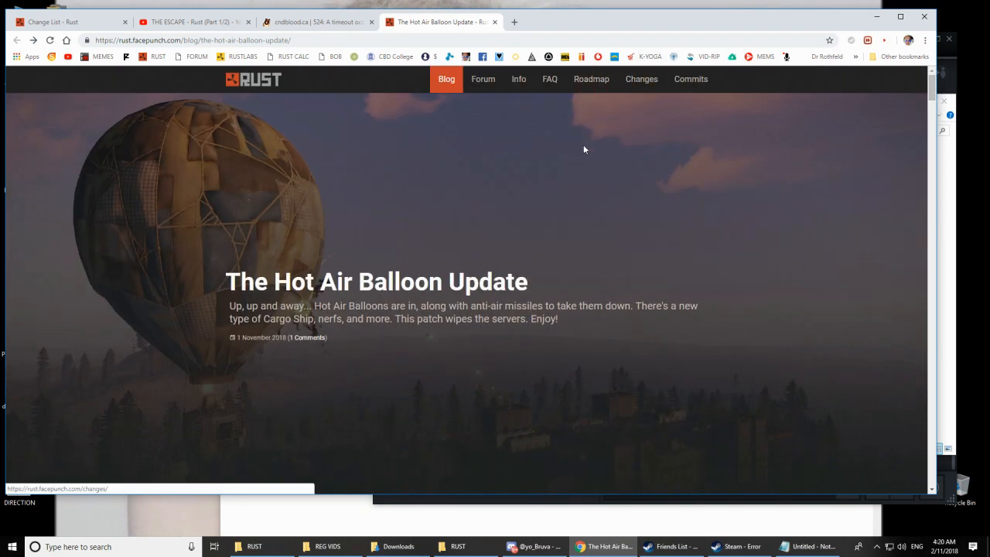
scroll("down", 3)
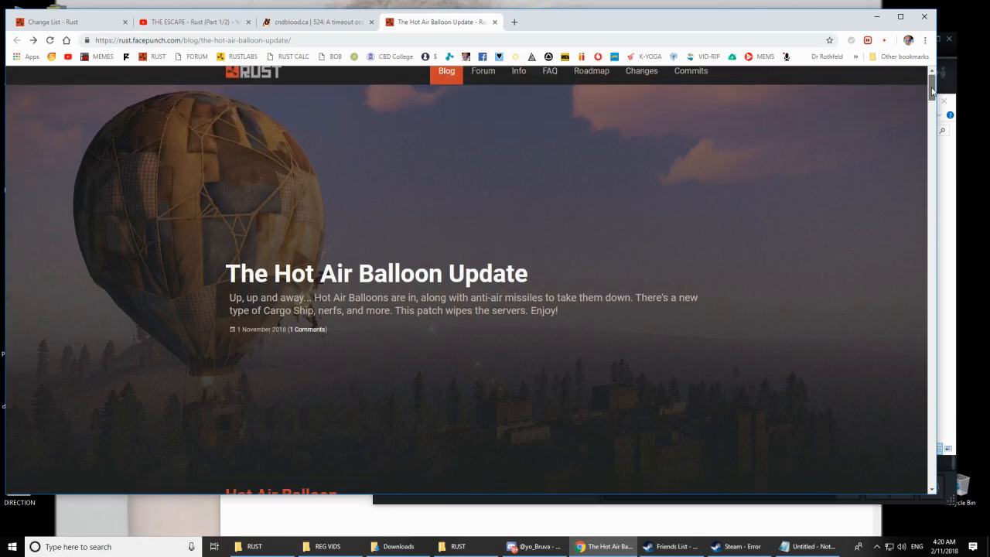
scroll("down", 3)
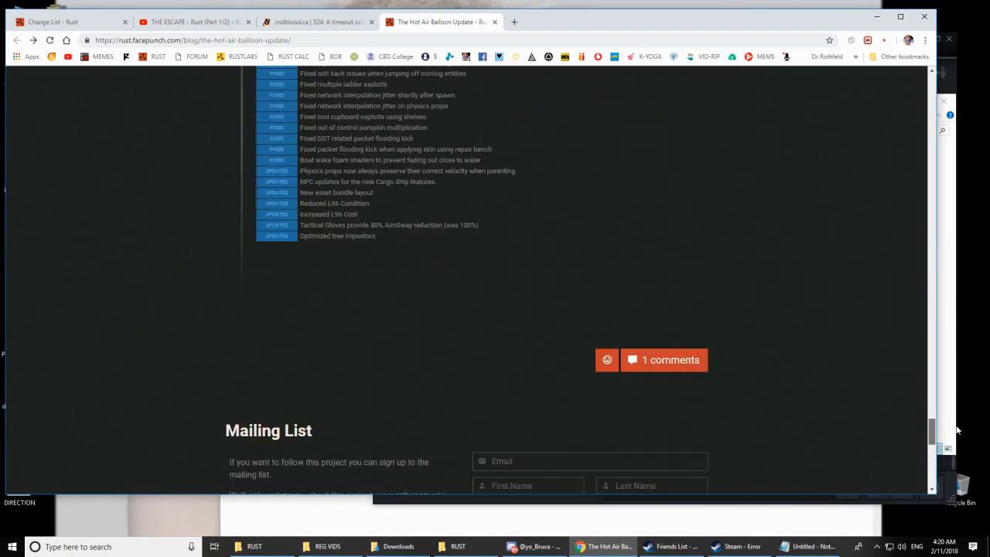
scroll("up", 3)
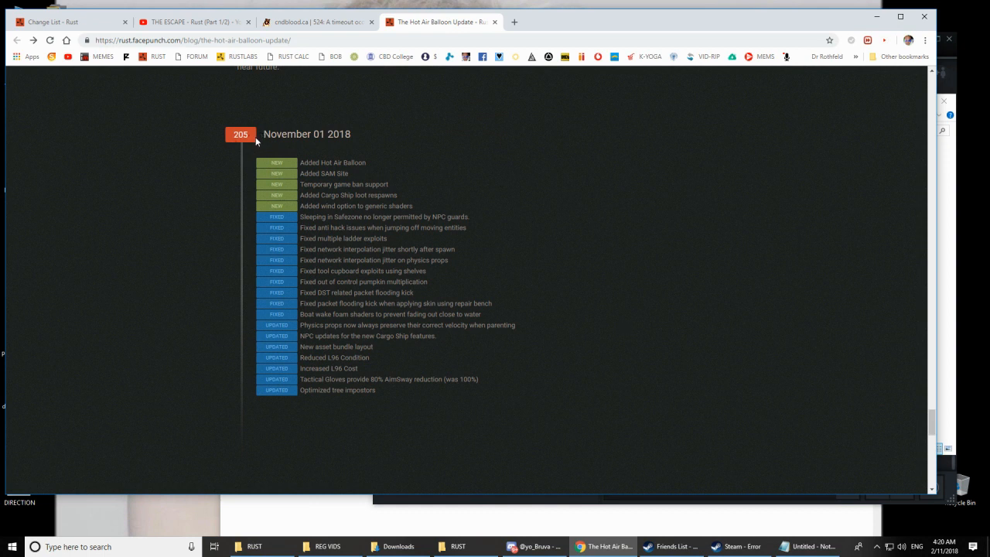
mouse_move(681, 371)
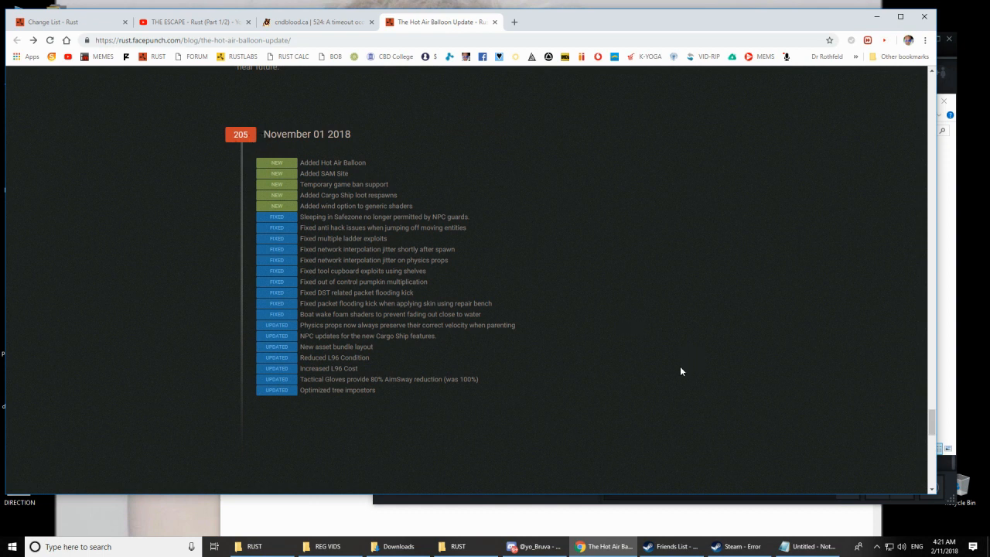